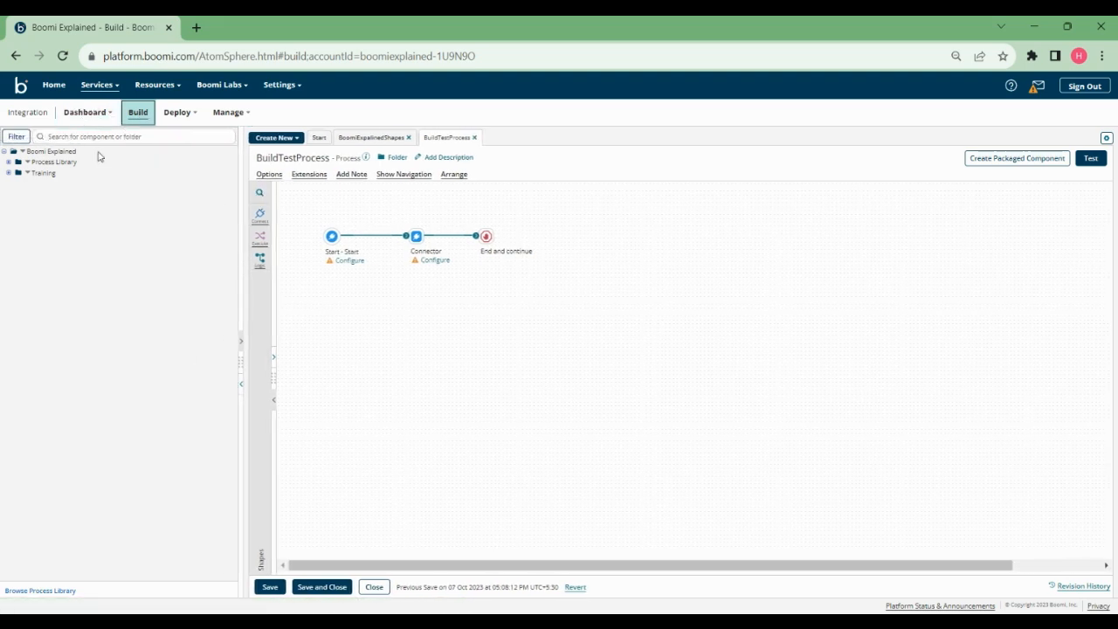
# Expand Training, Process Library and Processes to list BoomiExpalinedShapes and BuildTestProcess
pyautogui.click(9, 173)
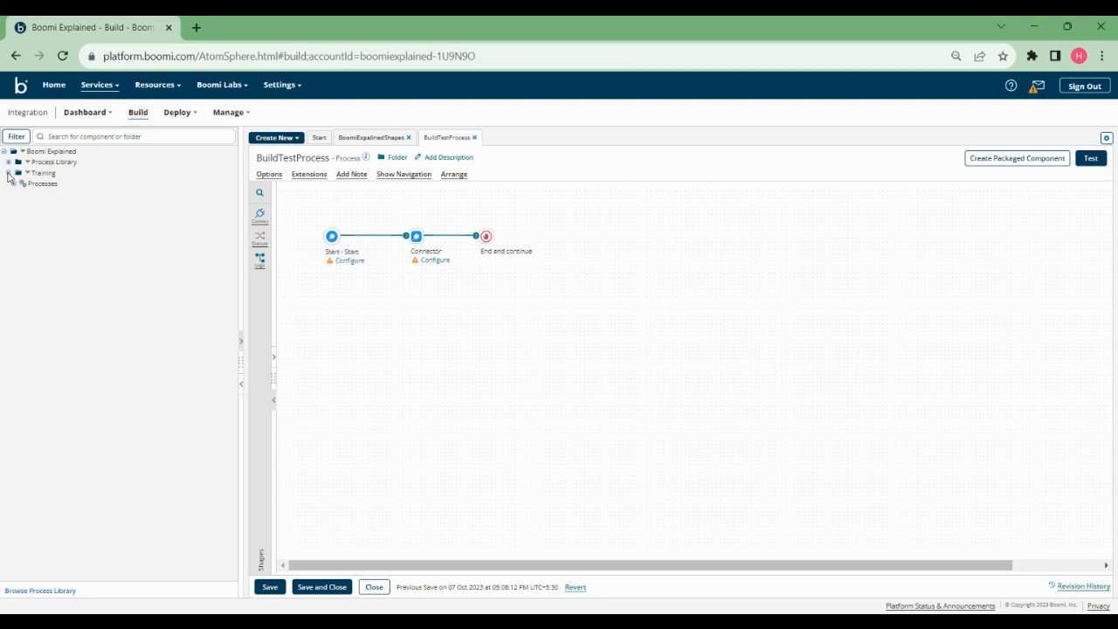
pyautogui.click(8, 173)
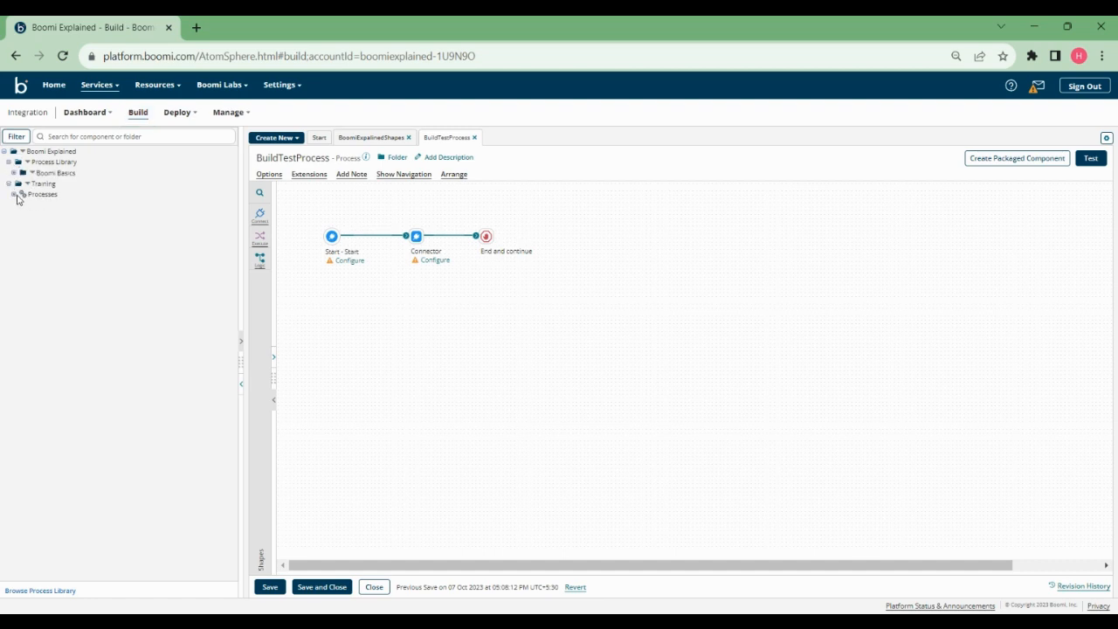
pyautogui.rightClick(75, 205)
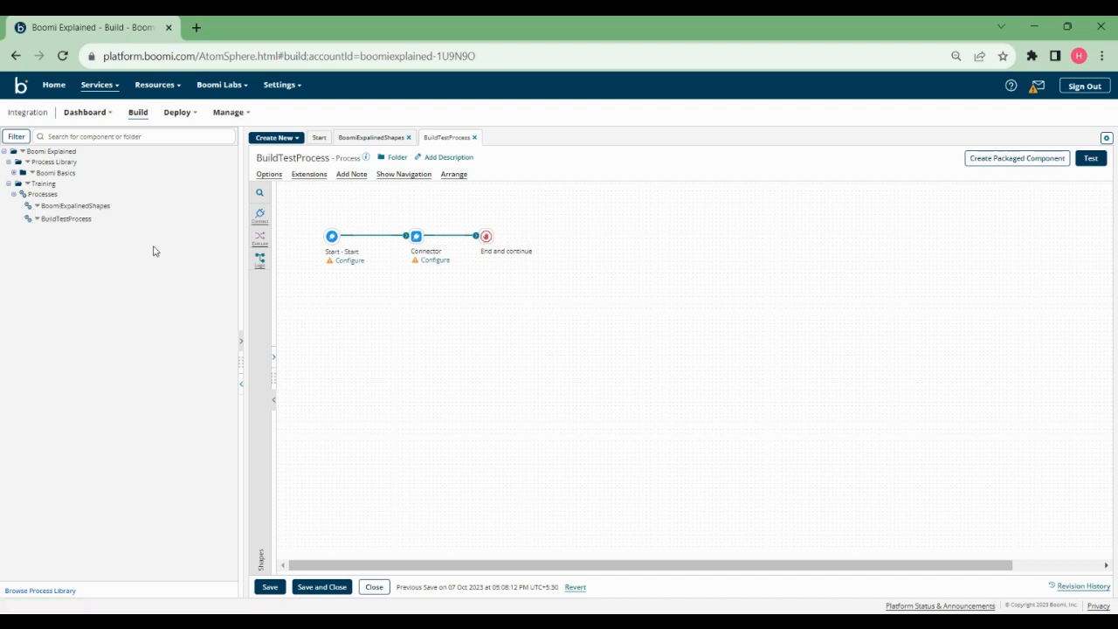
pyautogui.moveTo(276, 138)
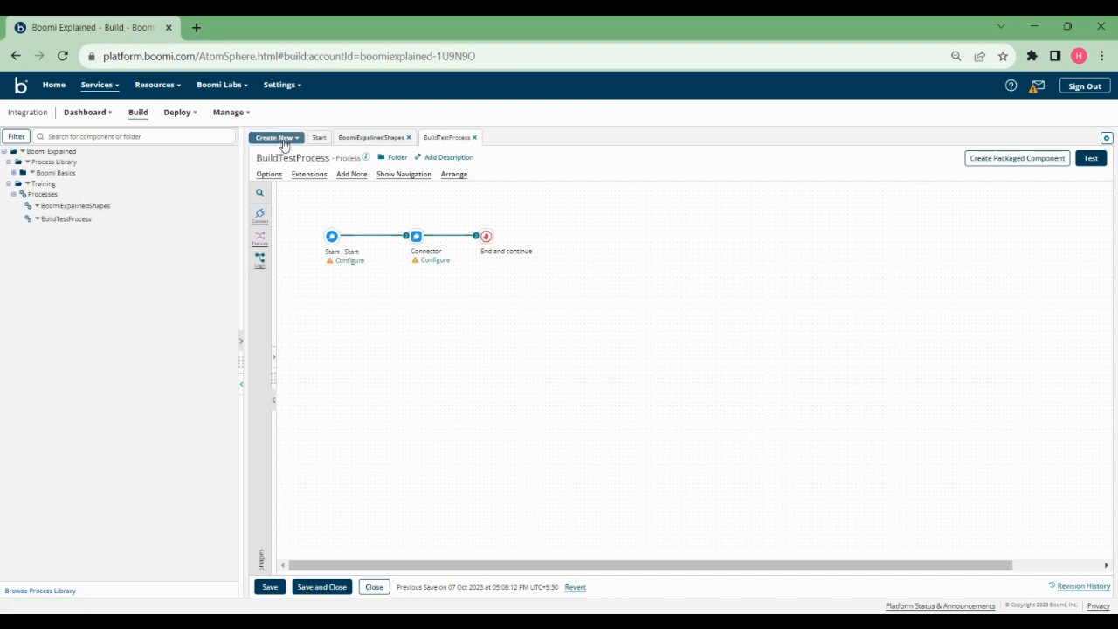
# Show the Create New list of component types such as Process, Connection and API Service
pyautogui.click(275, 137)
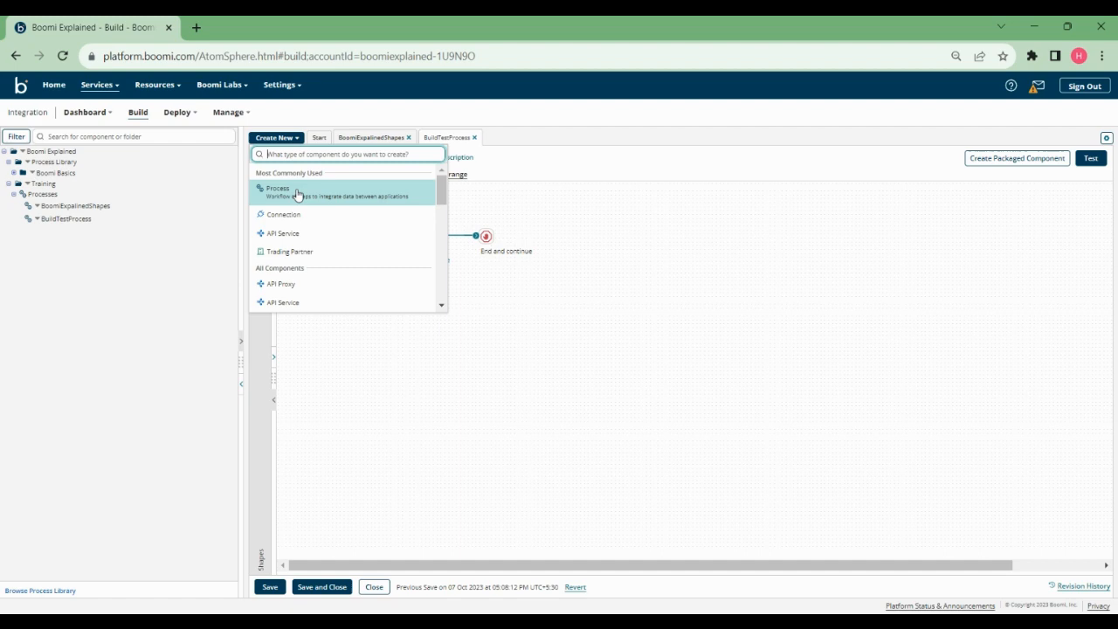
pyautogui.moveTo(304, 229)
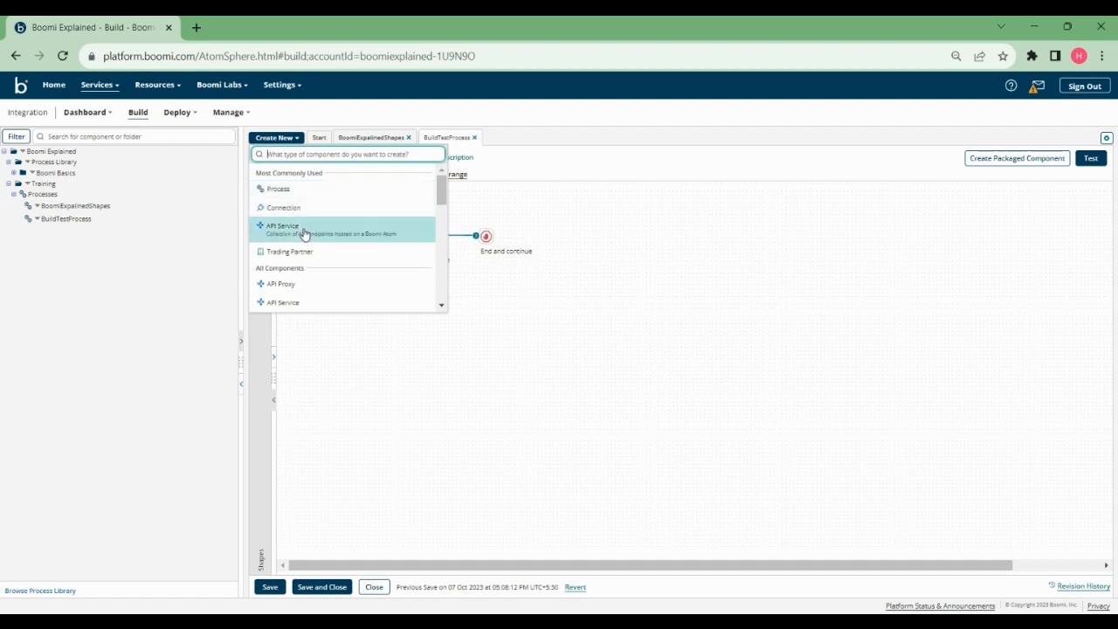
pyautogui.moveTo(316, 279)
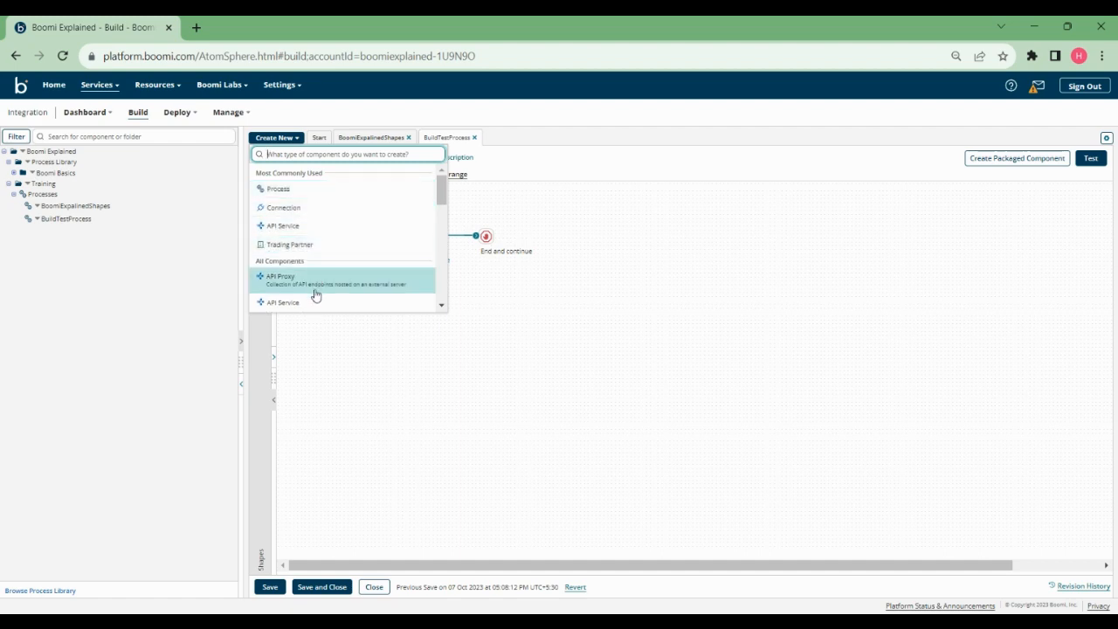
pyautogui.moveTo(329, 246)
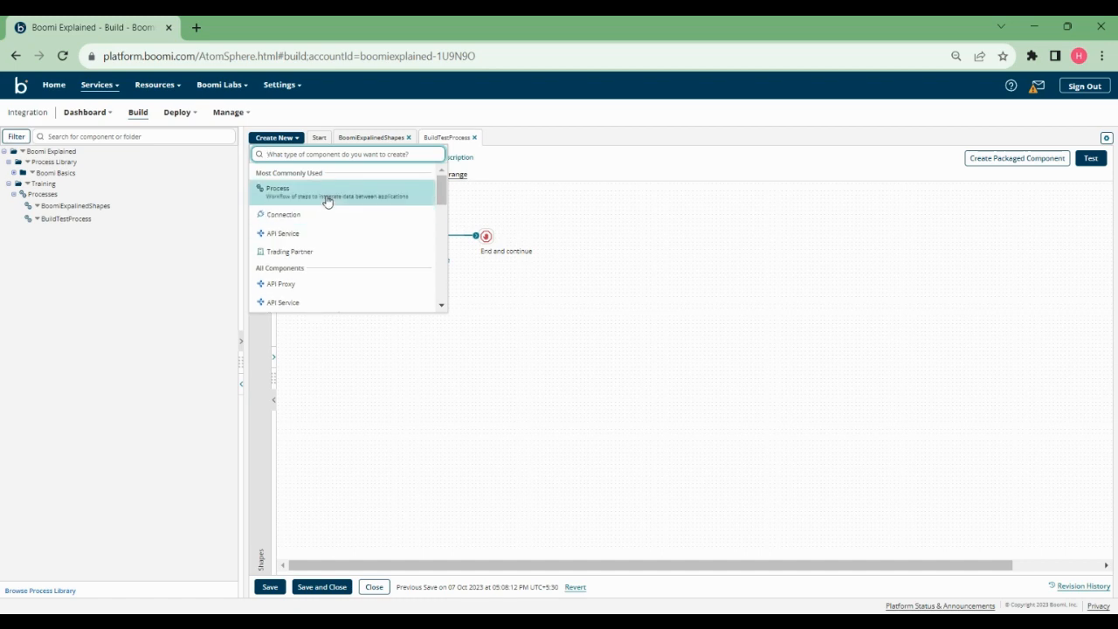
# Switch to the Start tab and scroll through Create an Integration and recently saved processes
pyautogui.click(319, 137)
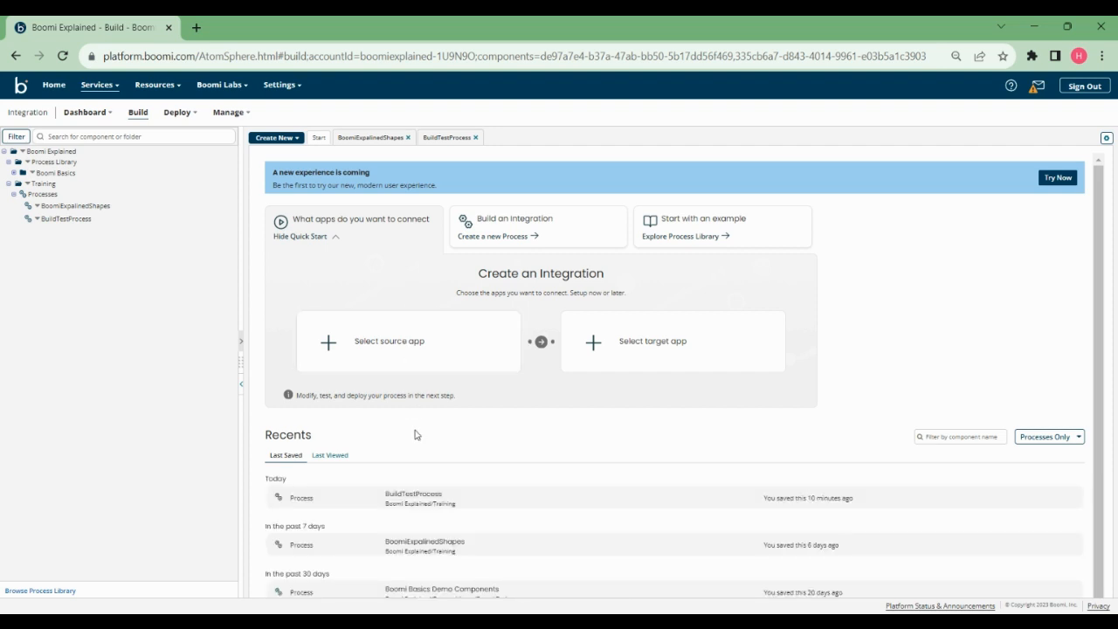
pyautogui.scroll(-3)
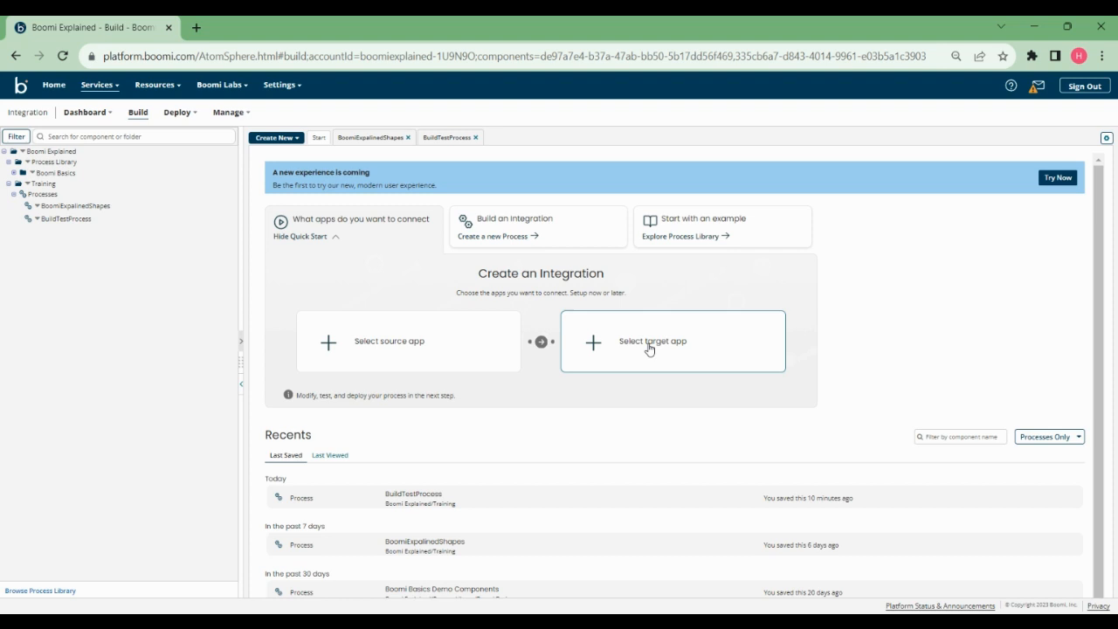
pyautogui.moveTo(380, 345)
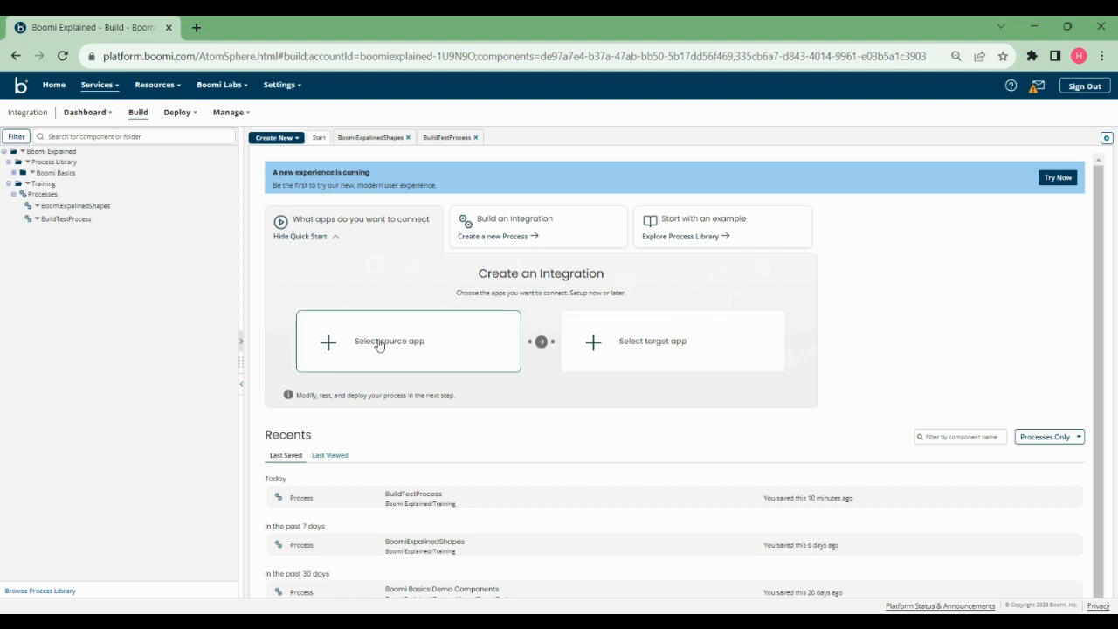
pyautogui.moveTo(351, 165)
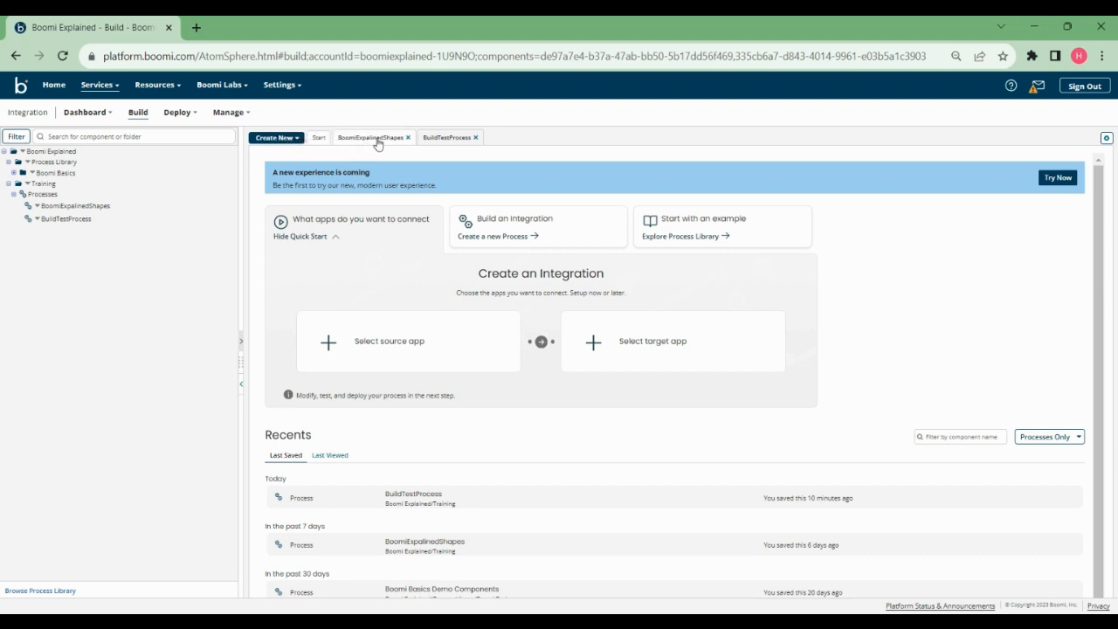
# Alternate between the BoomiExpalinedShapes and BuildTestProcess tabs, ending on BoomiExpalinedShapes
pyautogui.click(370, 137)
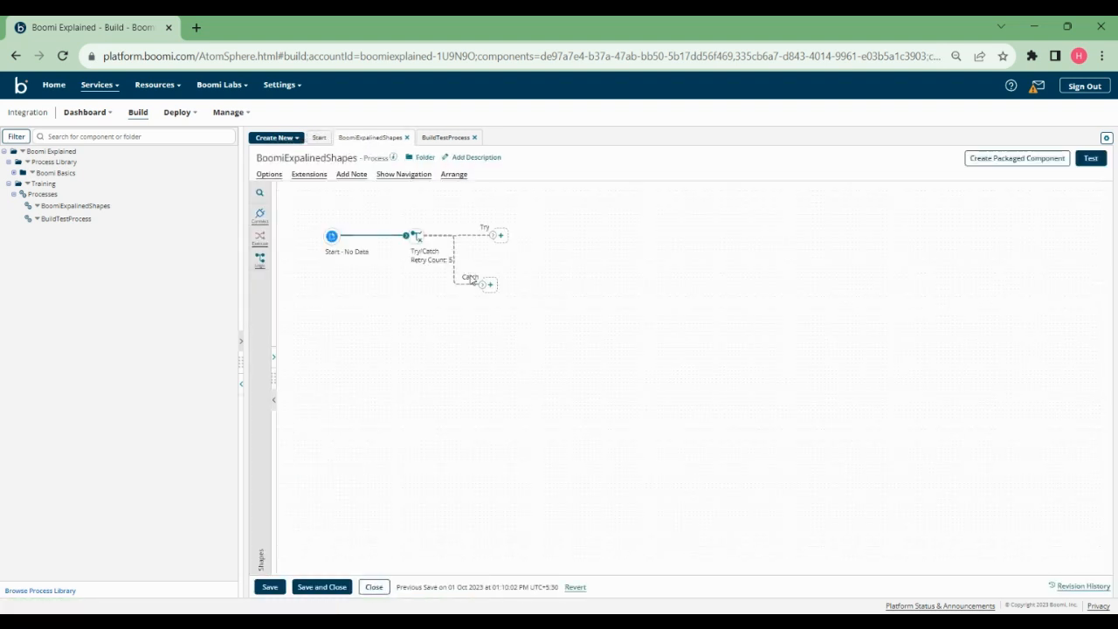
pyautogui.click(446, 137)
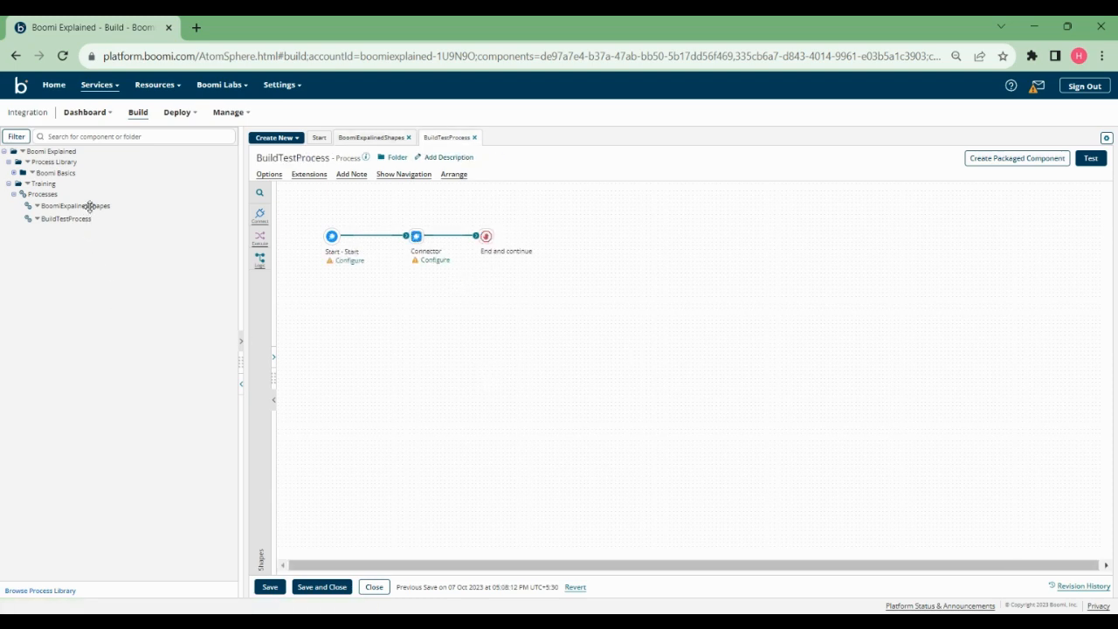
pyautogui.click(371, 137)
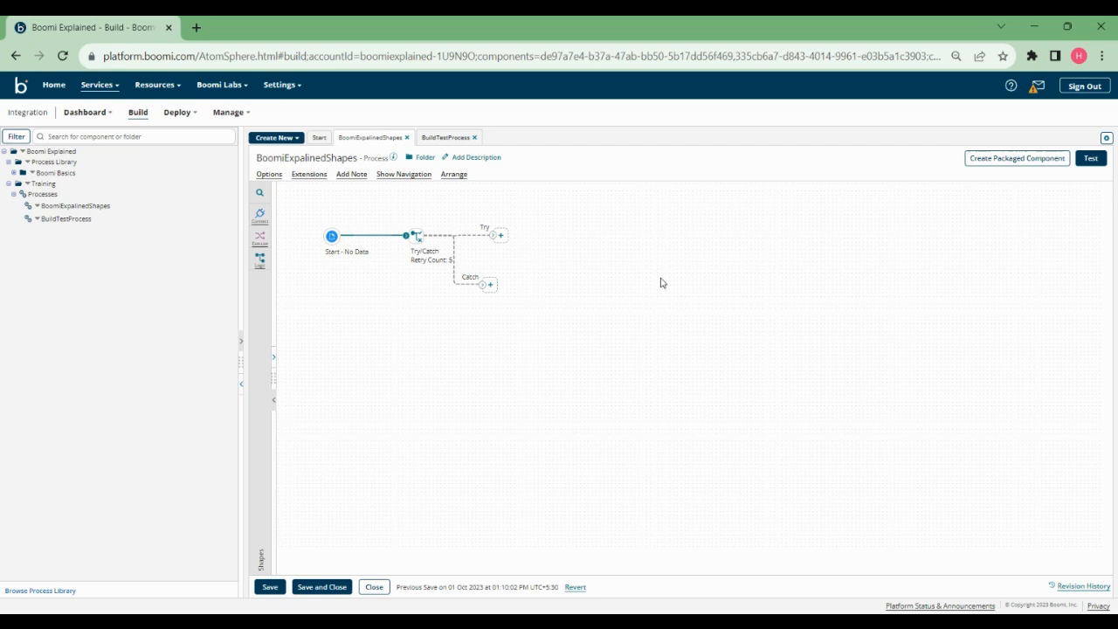
pyautogui.moveTo(768, 298)
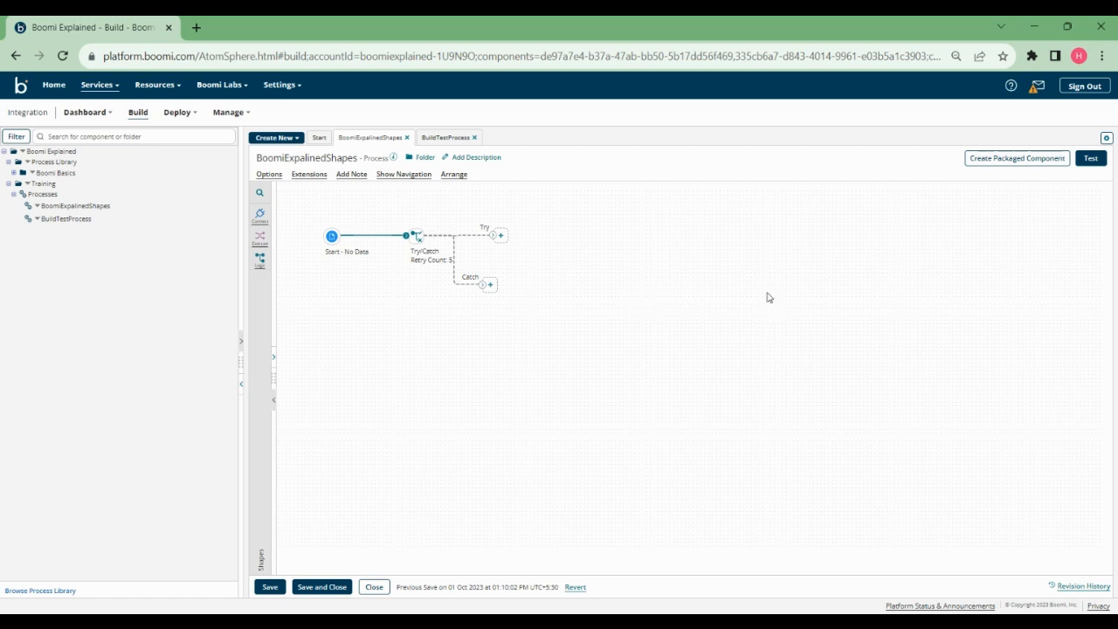
pyautogui.moveTo(745, 292)
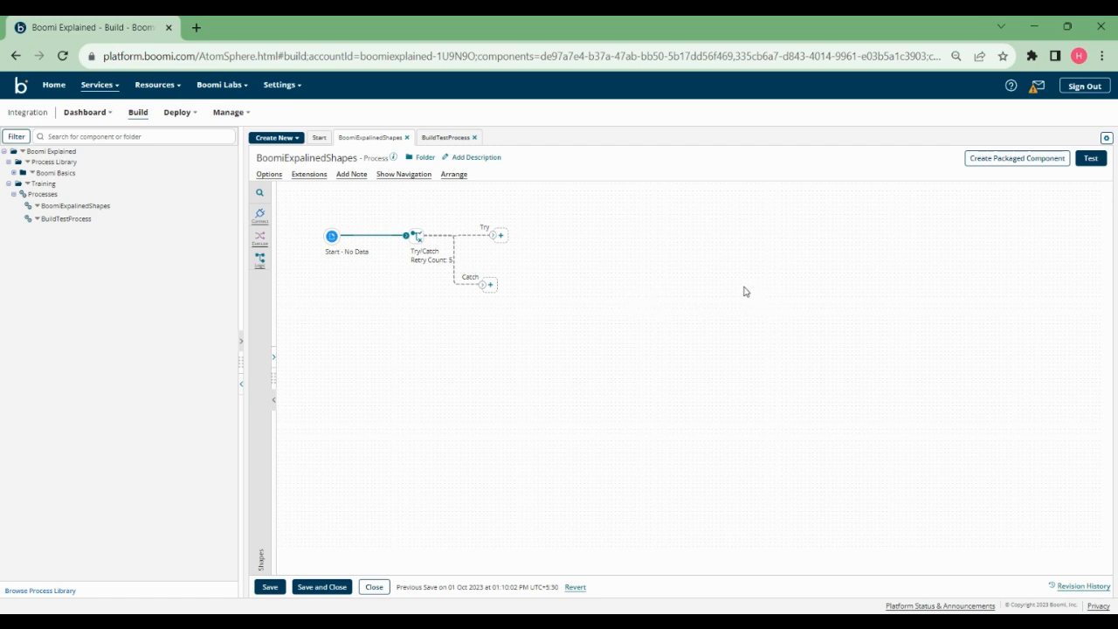
pyautogui.moveTo(569, 371)
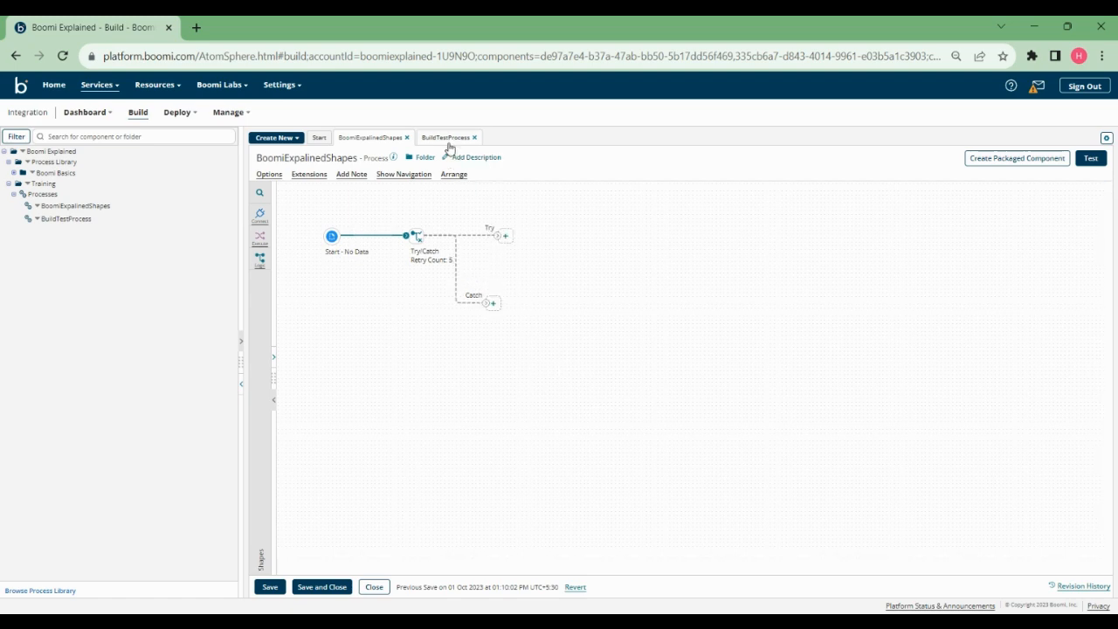
pyautogui.click(447, 137)
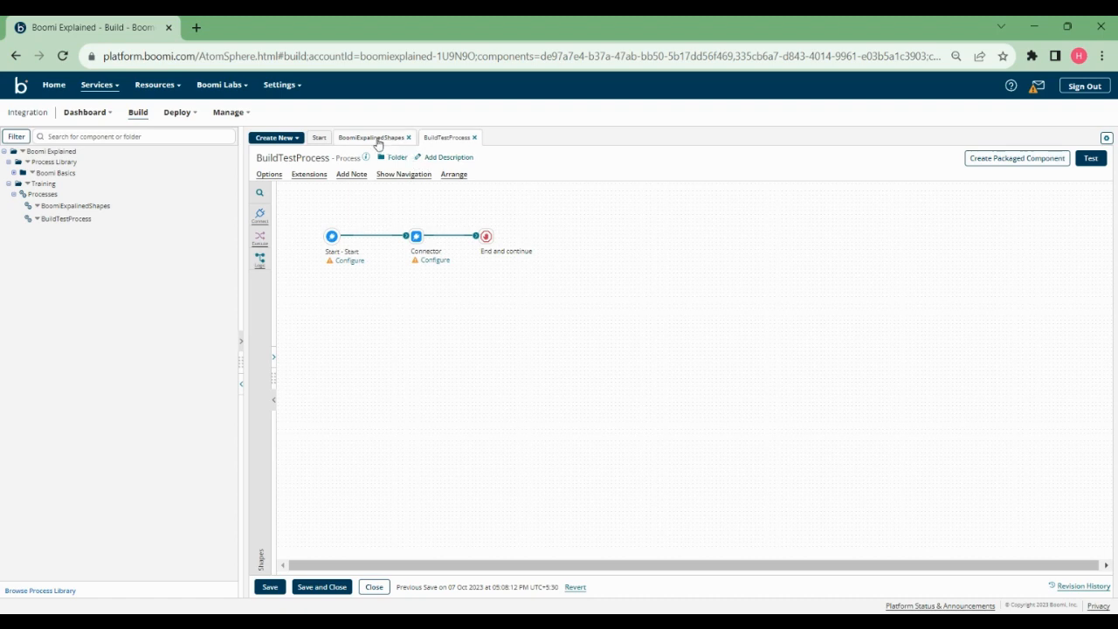
pyautogui.click(368, 137)
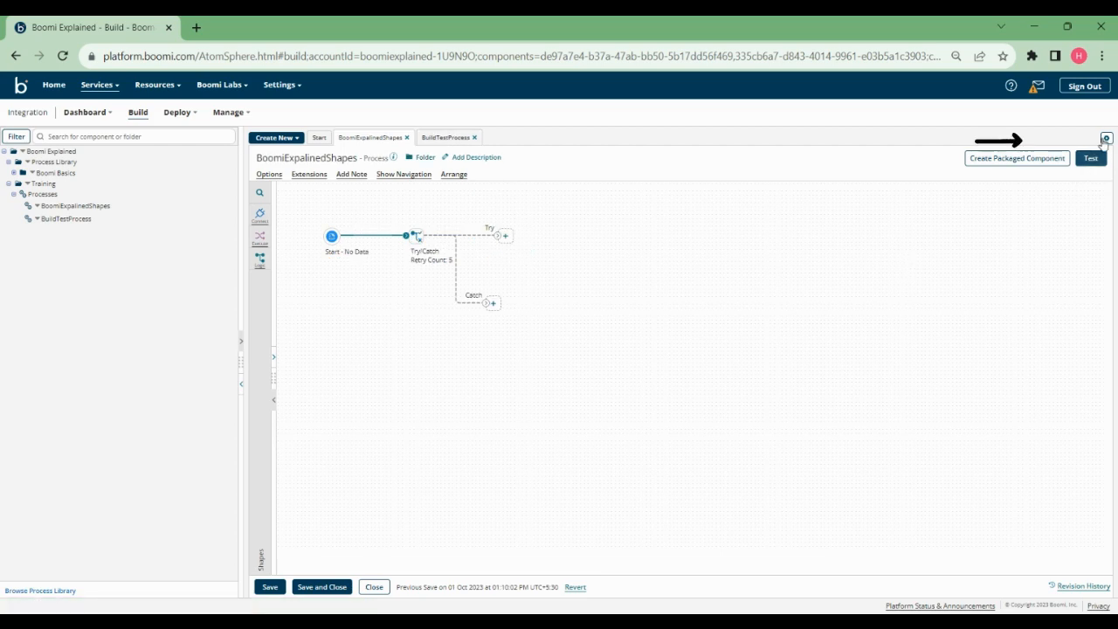
# Choose Enter Full screen from the gear menu to hide the platform header
pyautogui.click(1105, 138)
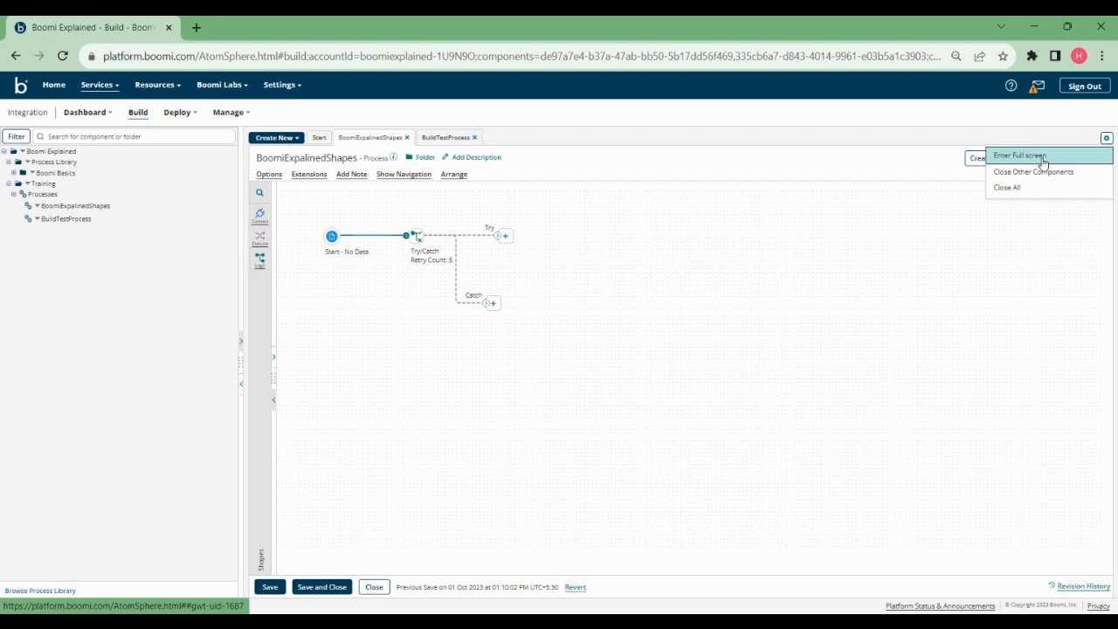
pyautogui.click(1020, 156)
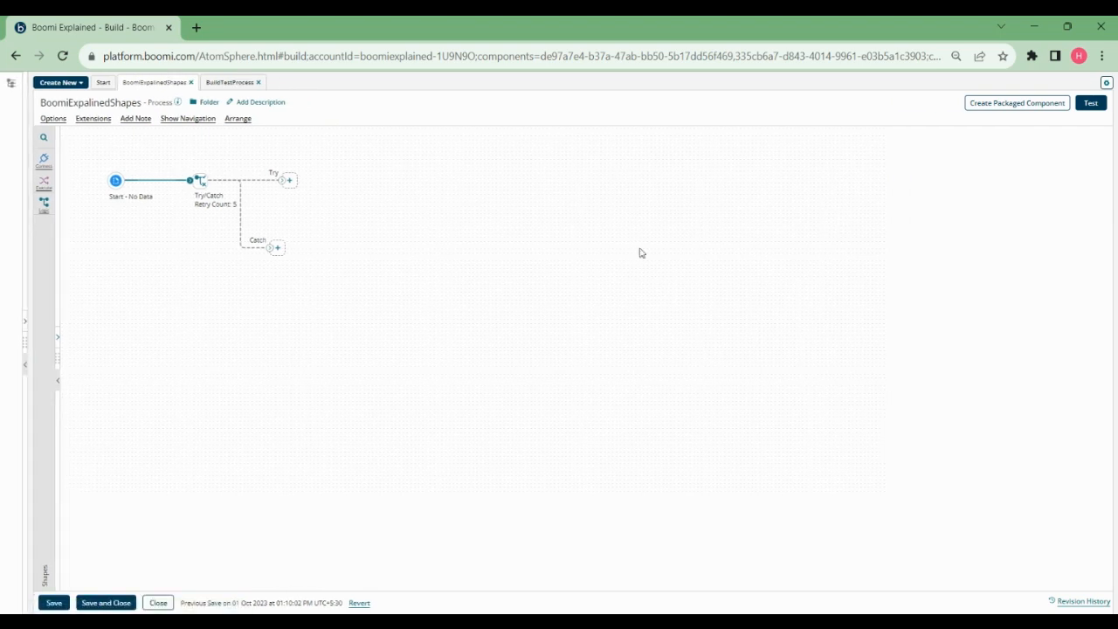
pyautogui.moveTo(1007, 161)
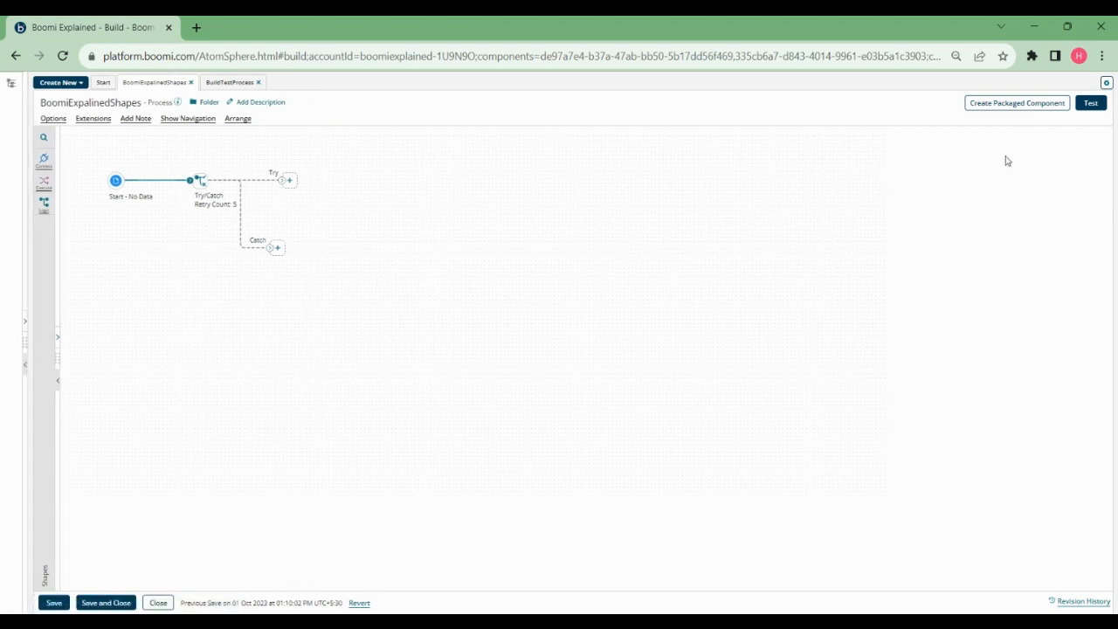
pyautogui.moveTo(702, 306)
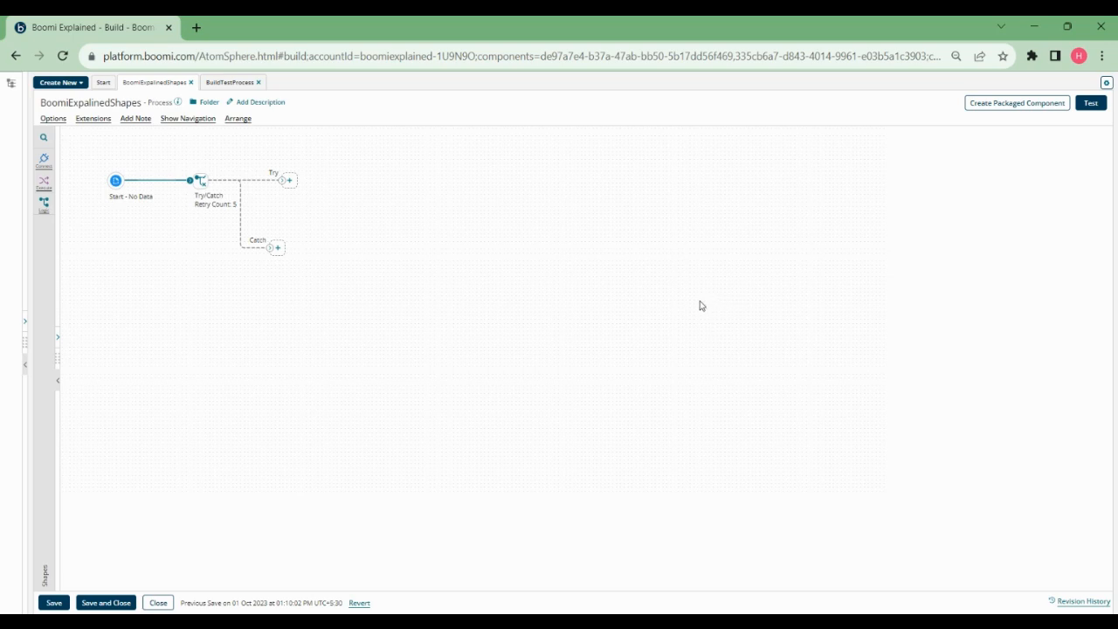
pyautogui.moveTo(24, 342)
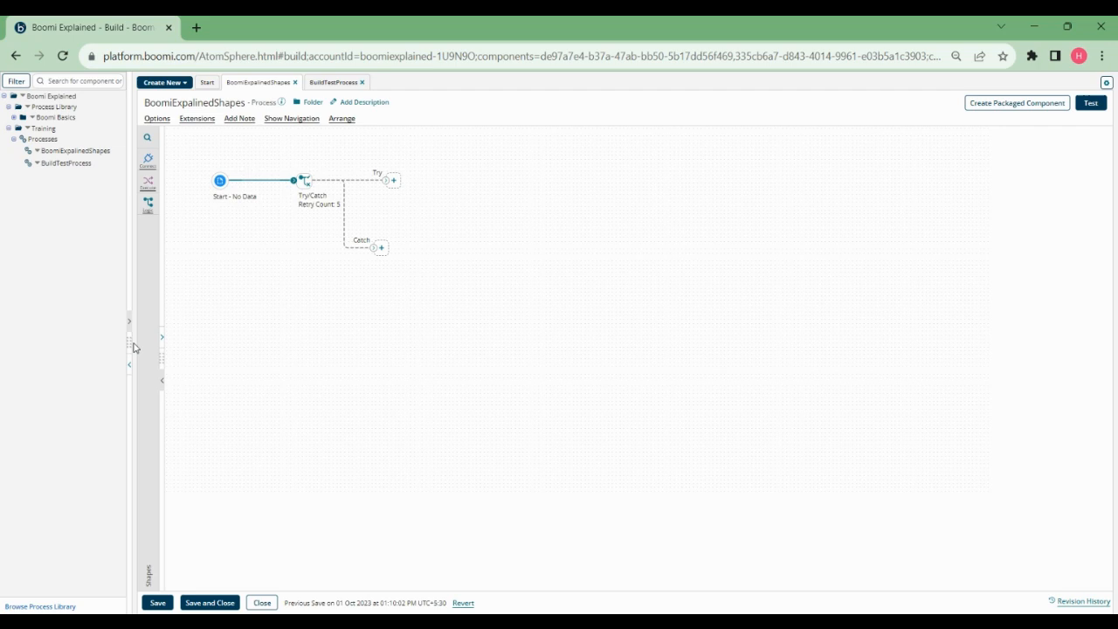
# Restore the component explorer and bring up the gear menu offering Exit Full screen
pyautogui.click(129, 337)
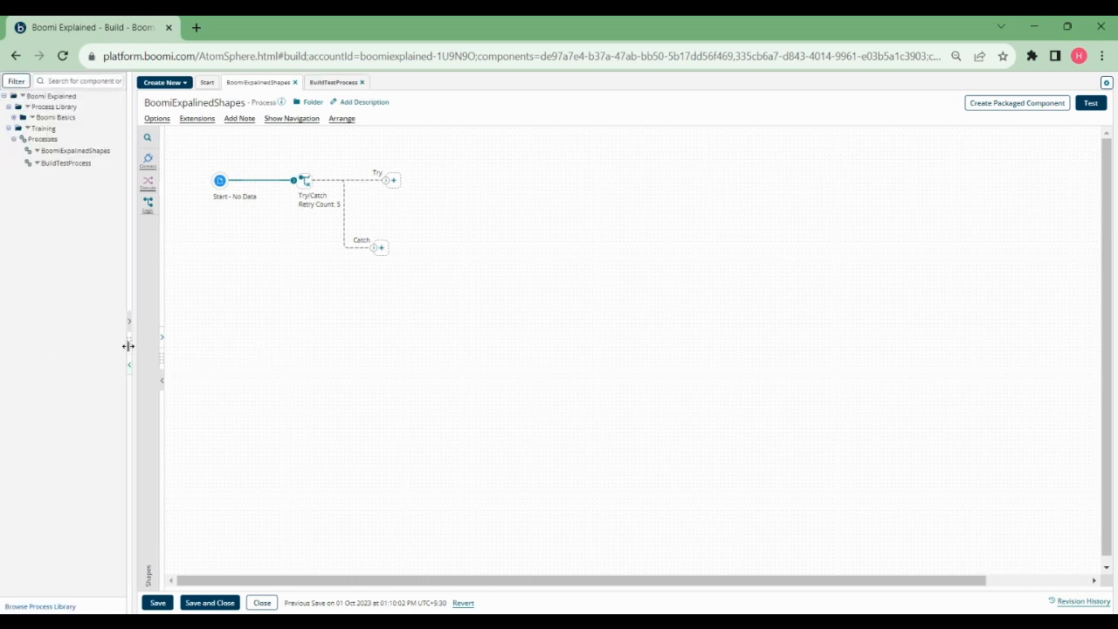
pyautogui.moveTo(731, 258)
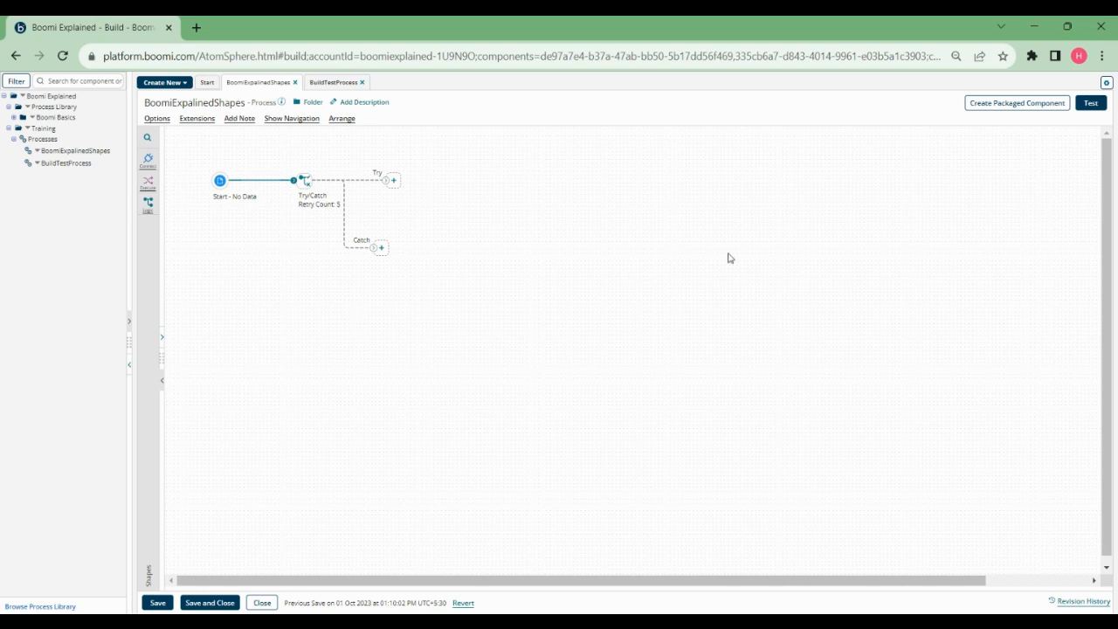
pyautogui.moveTo(917, 190)
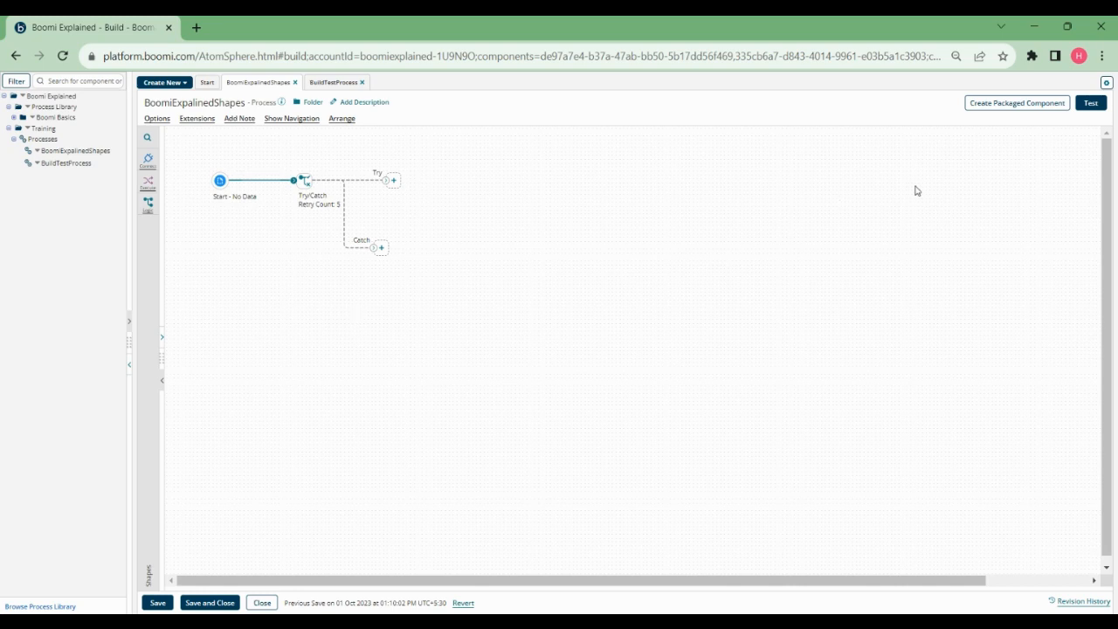
pyautogui.click(1106, 83)
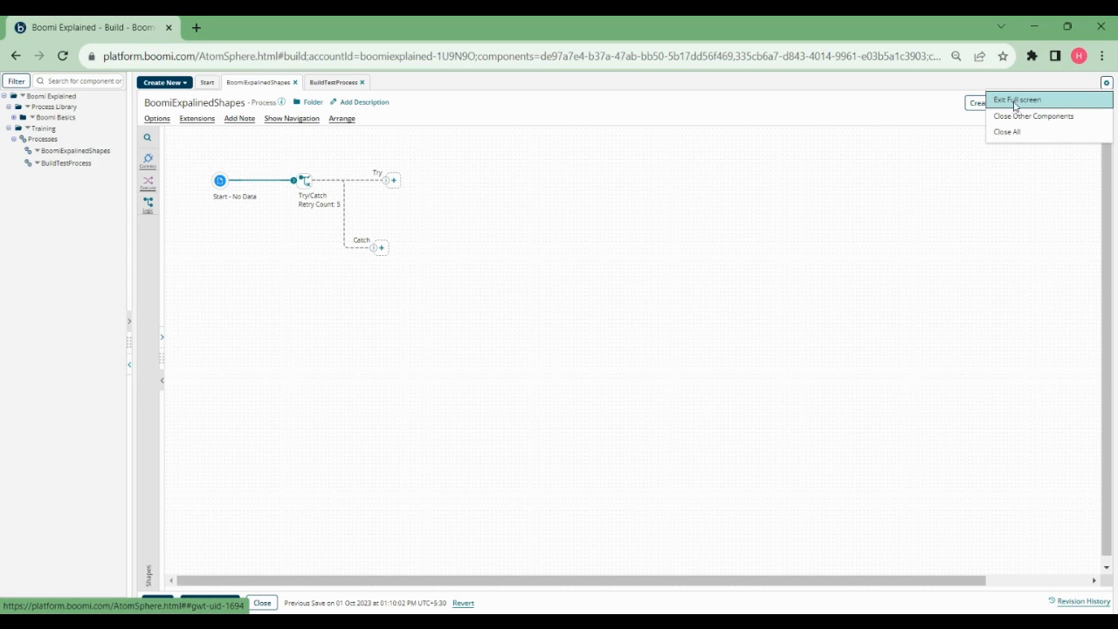
# Exit full screen and show the component explorer beside BoomiExpalinedShapes again
pyautogui.click(1017, 98)
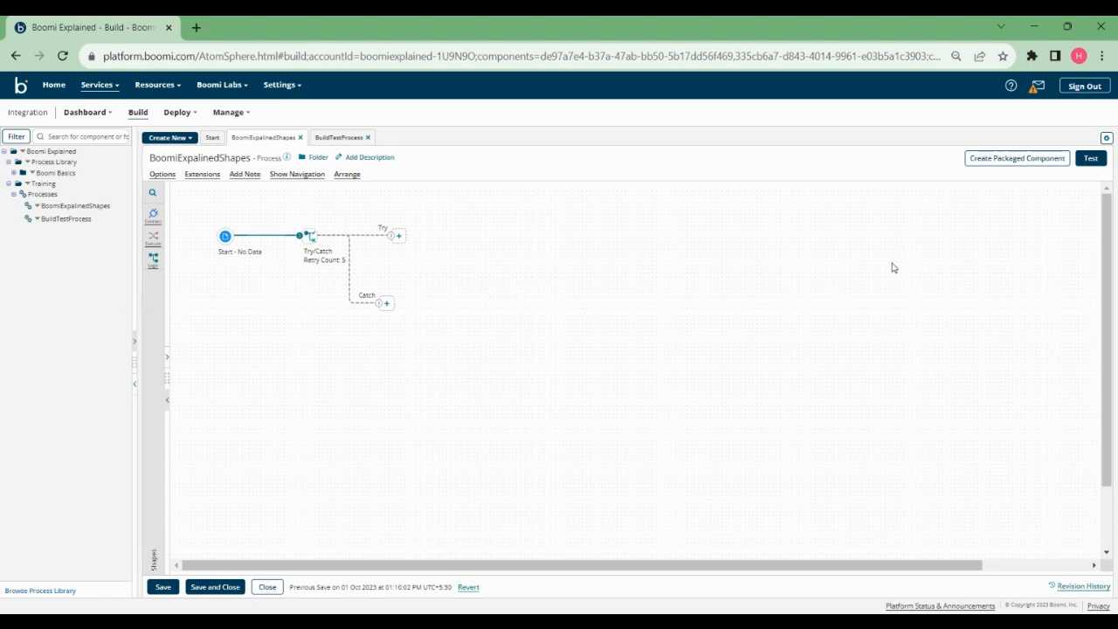
pyautogui.moveTo(999, 218)
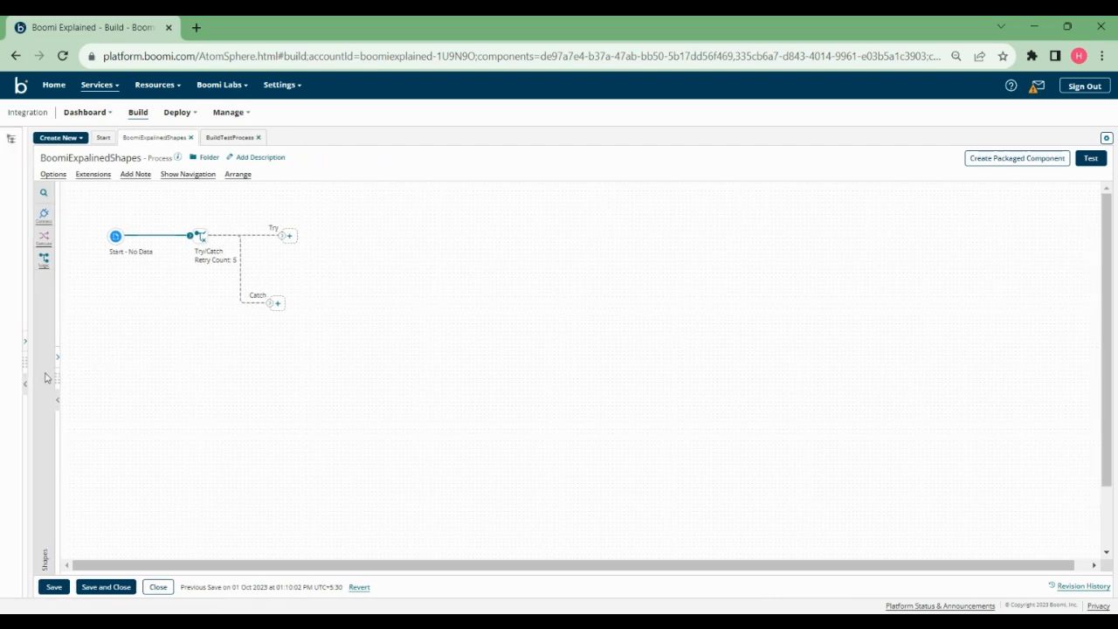
pyautogui.click(56, 357)
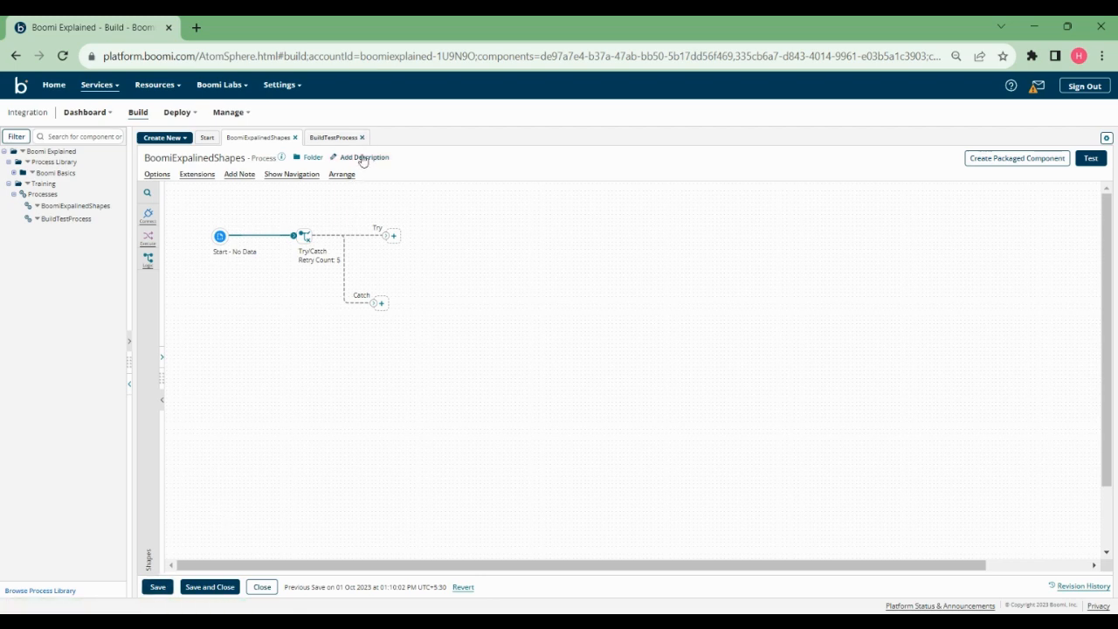
# Close BuildTestProcess, then cancel closing BoomiExpalinedShapes to keep its unsaved changes
pyautogui.click(362, 137)
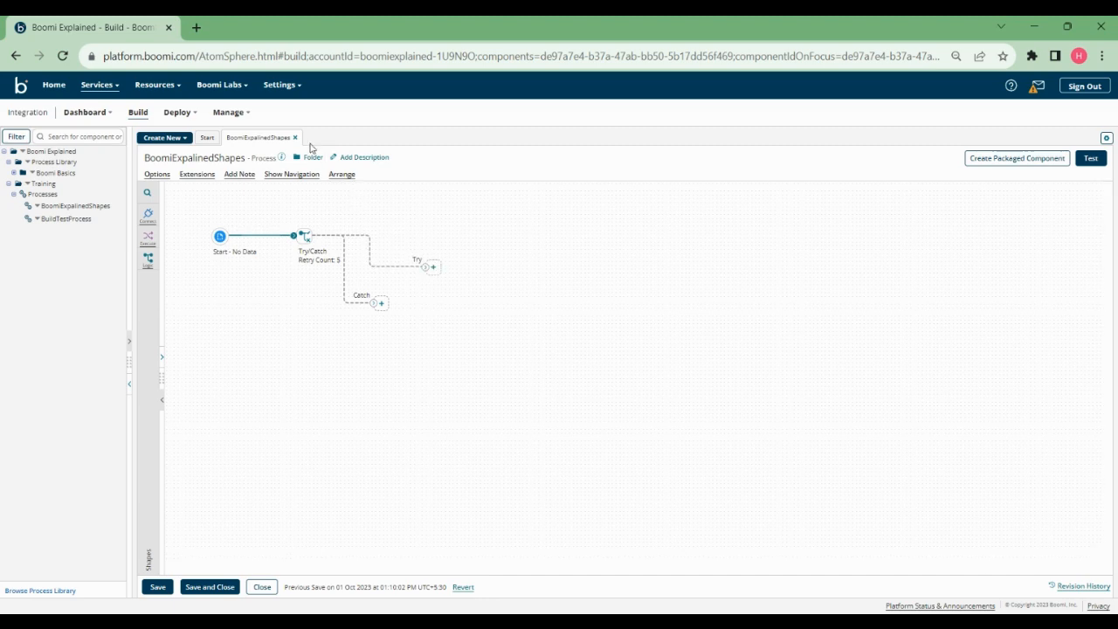
pyautogui.click(295, 138)
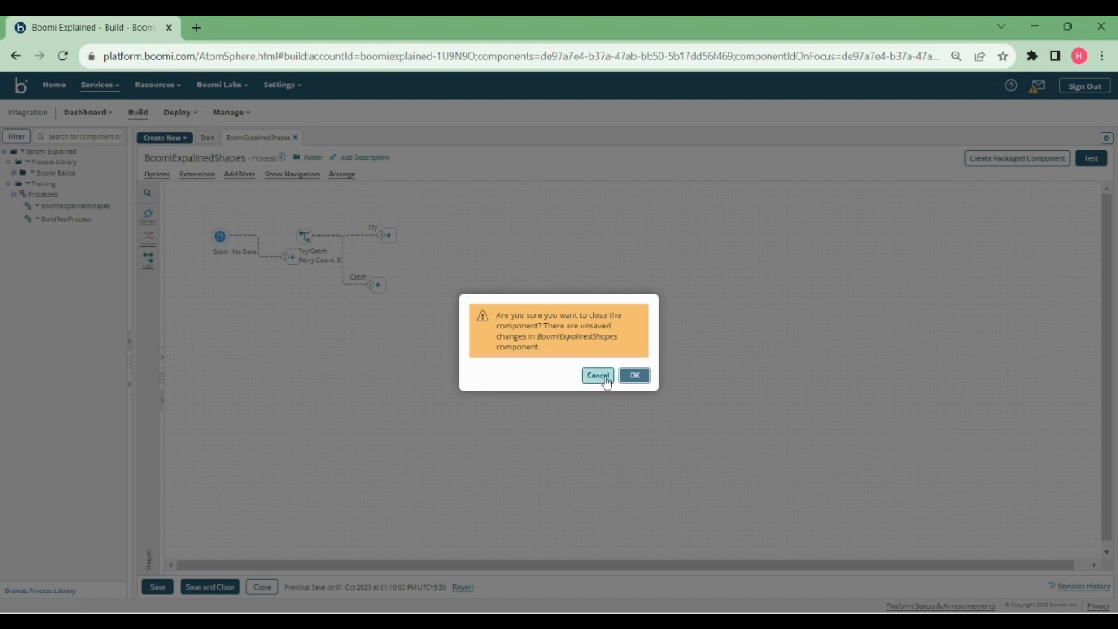
pyautogui.click(598, 375)
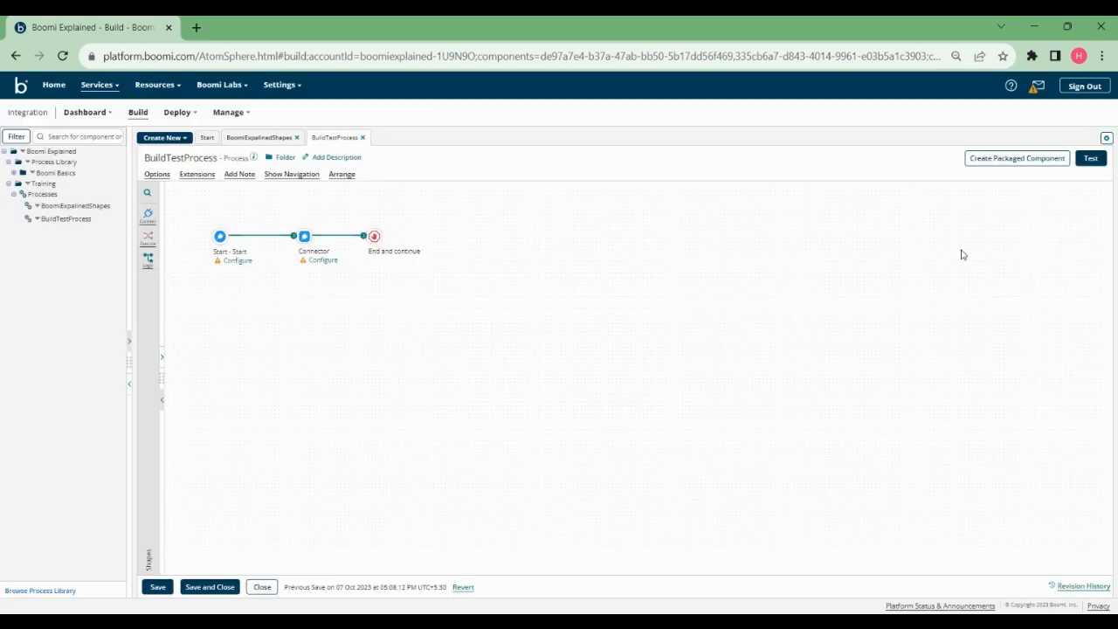
pyautogui.moveTo(1053, 236)
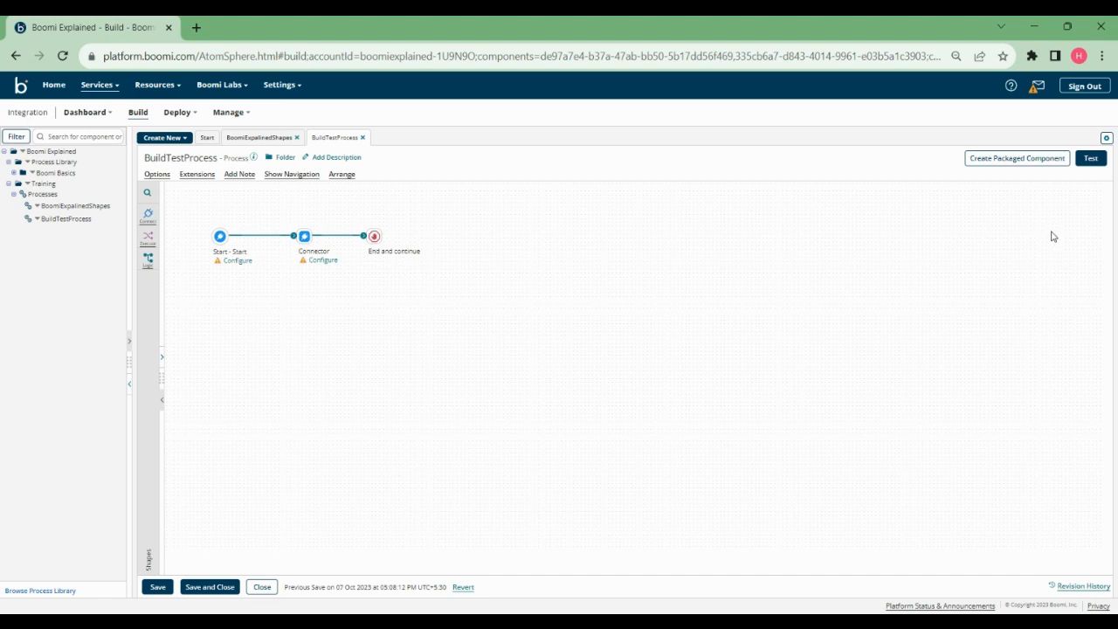
pyautogui.moveTo(502, 311)
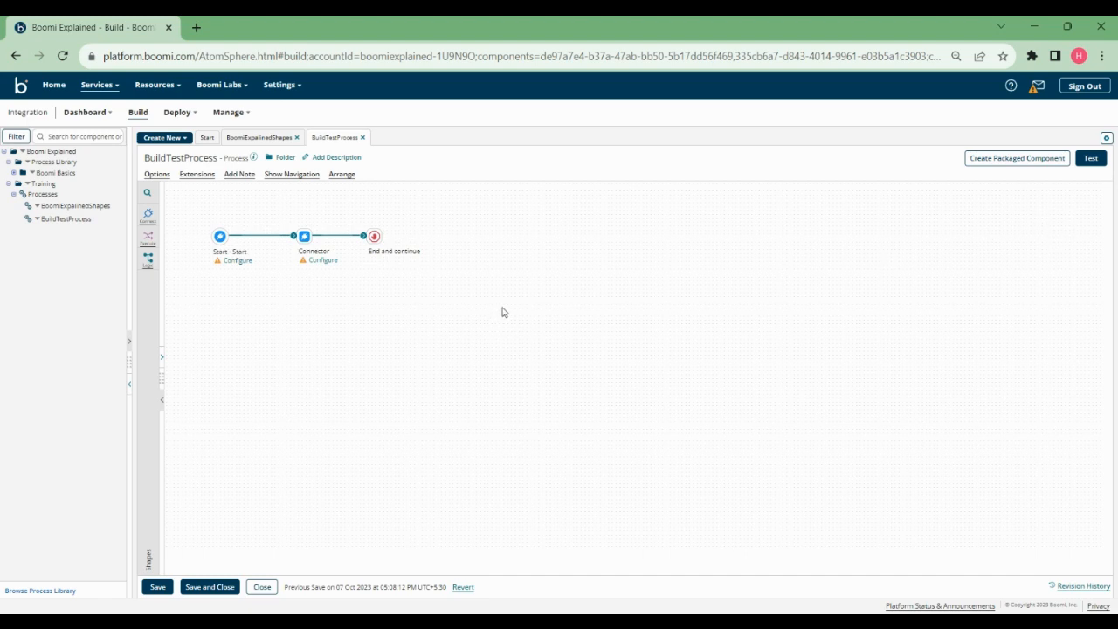
# Choose Close Other Components, raising the unsaved-changes warning for BoomiExpalinedShapes
pyautogui.click(1105, 137)
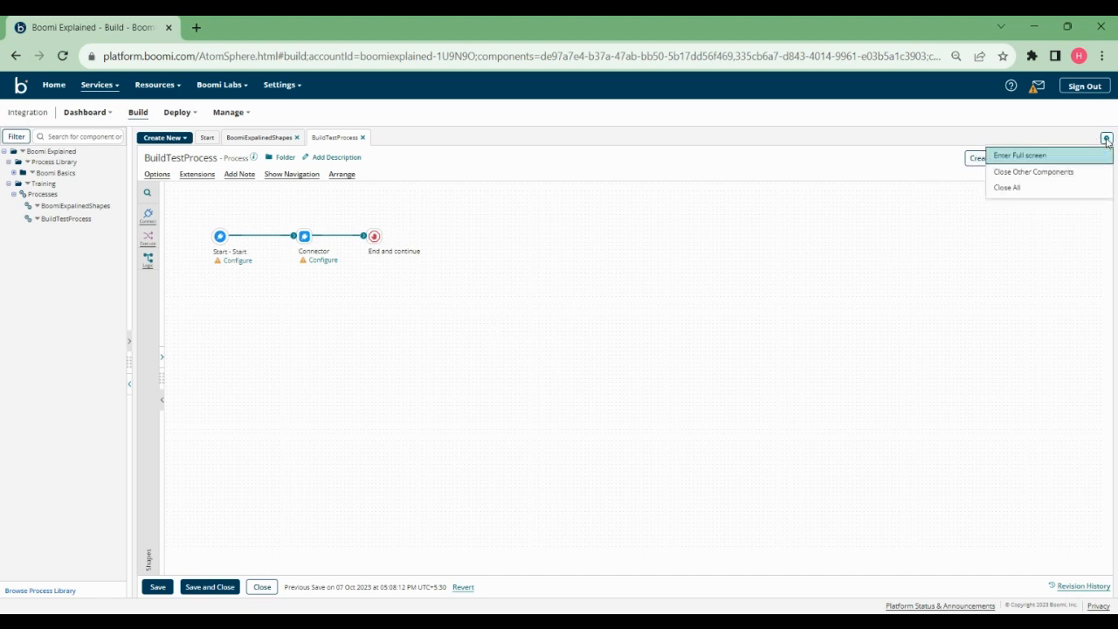
pyautogui.moveTo(1034, 171)
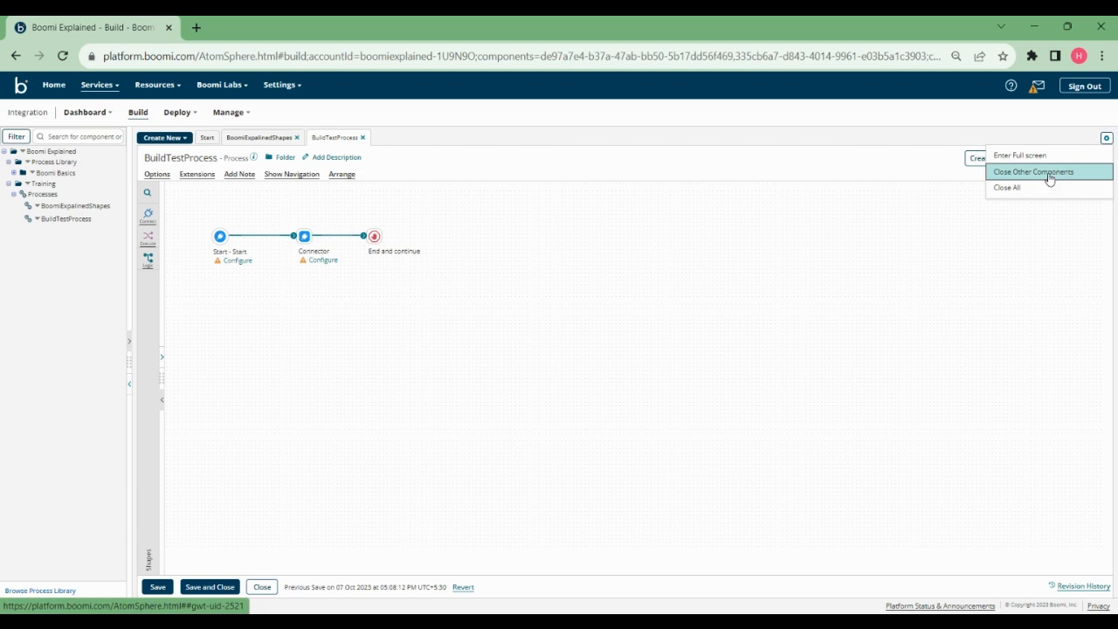
pyautogui.click(1033, 171)
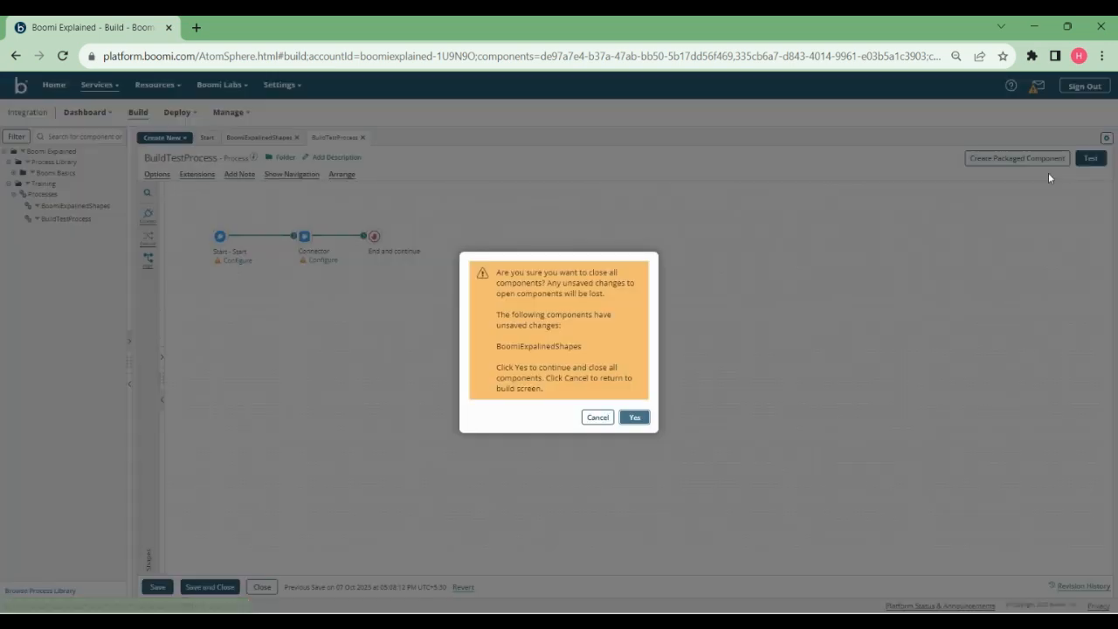